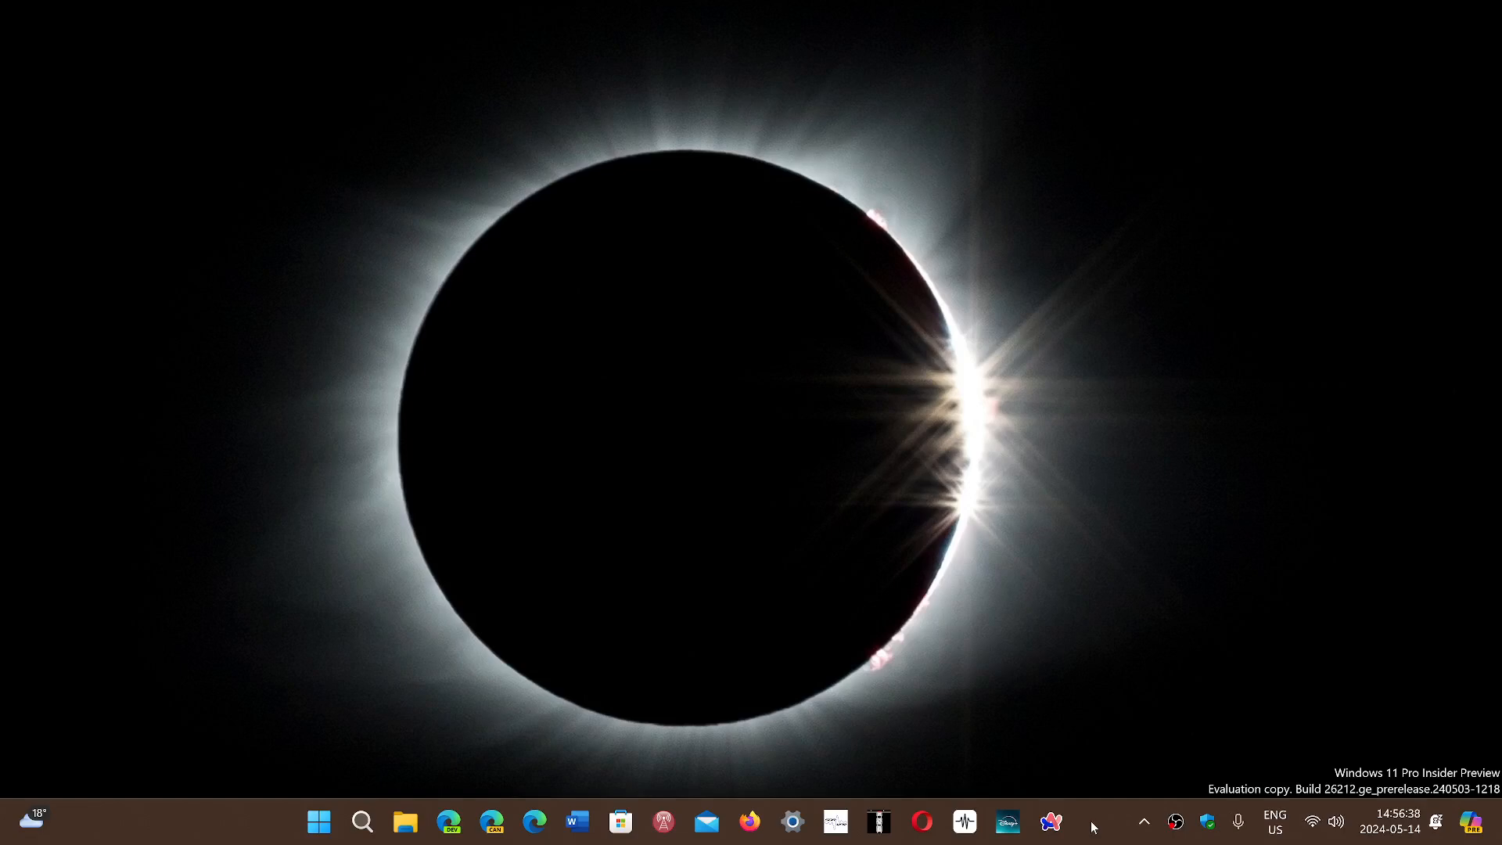
mouse_move(417, 706)
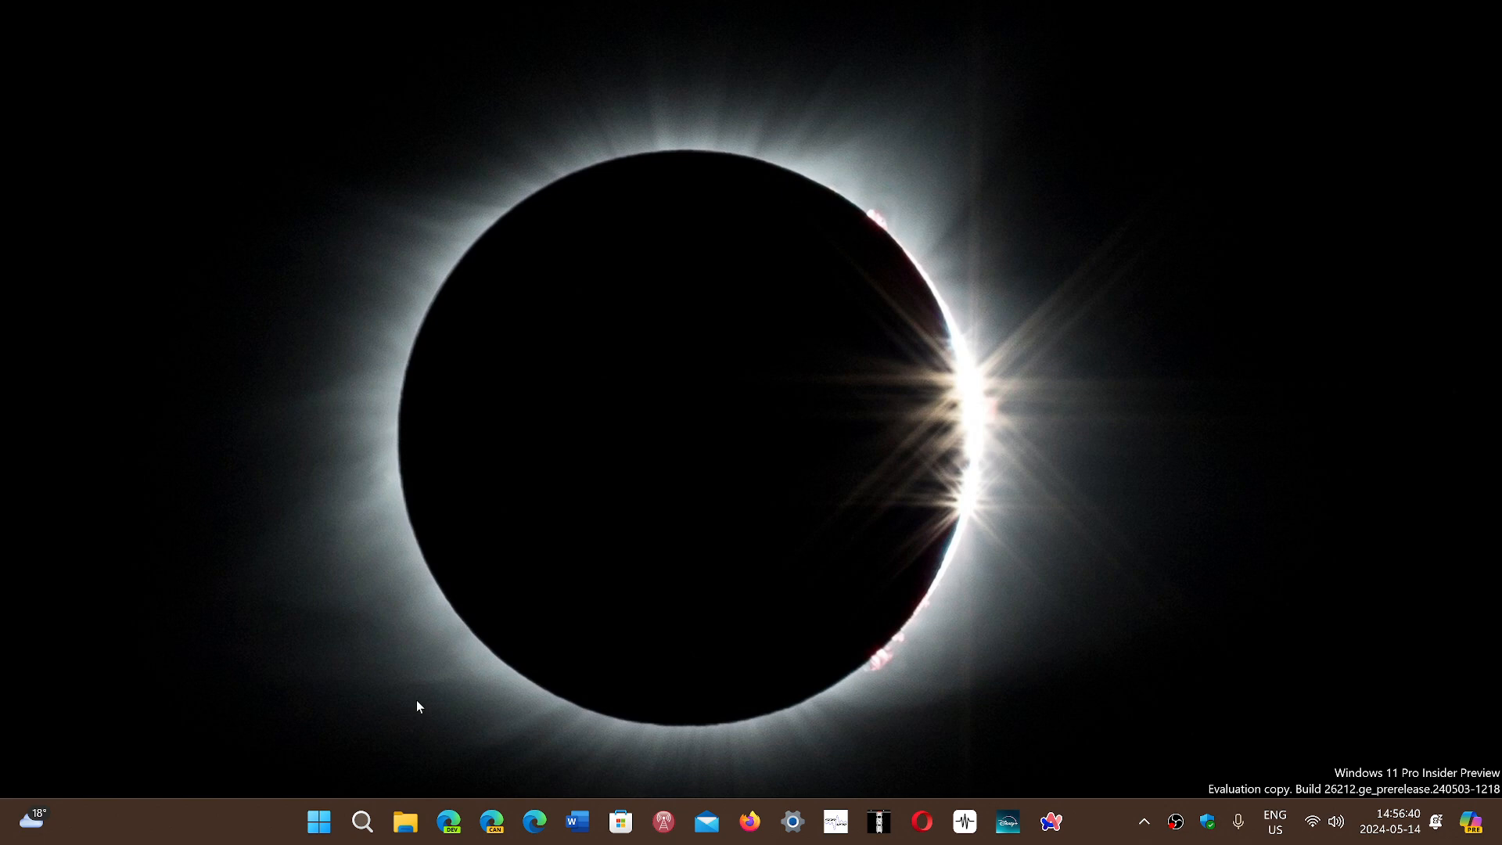
mouse_move(319, 821)
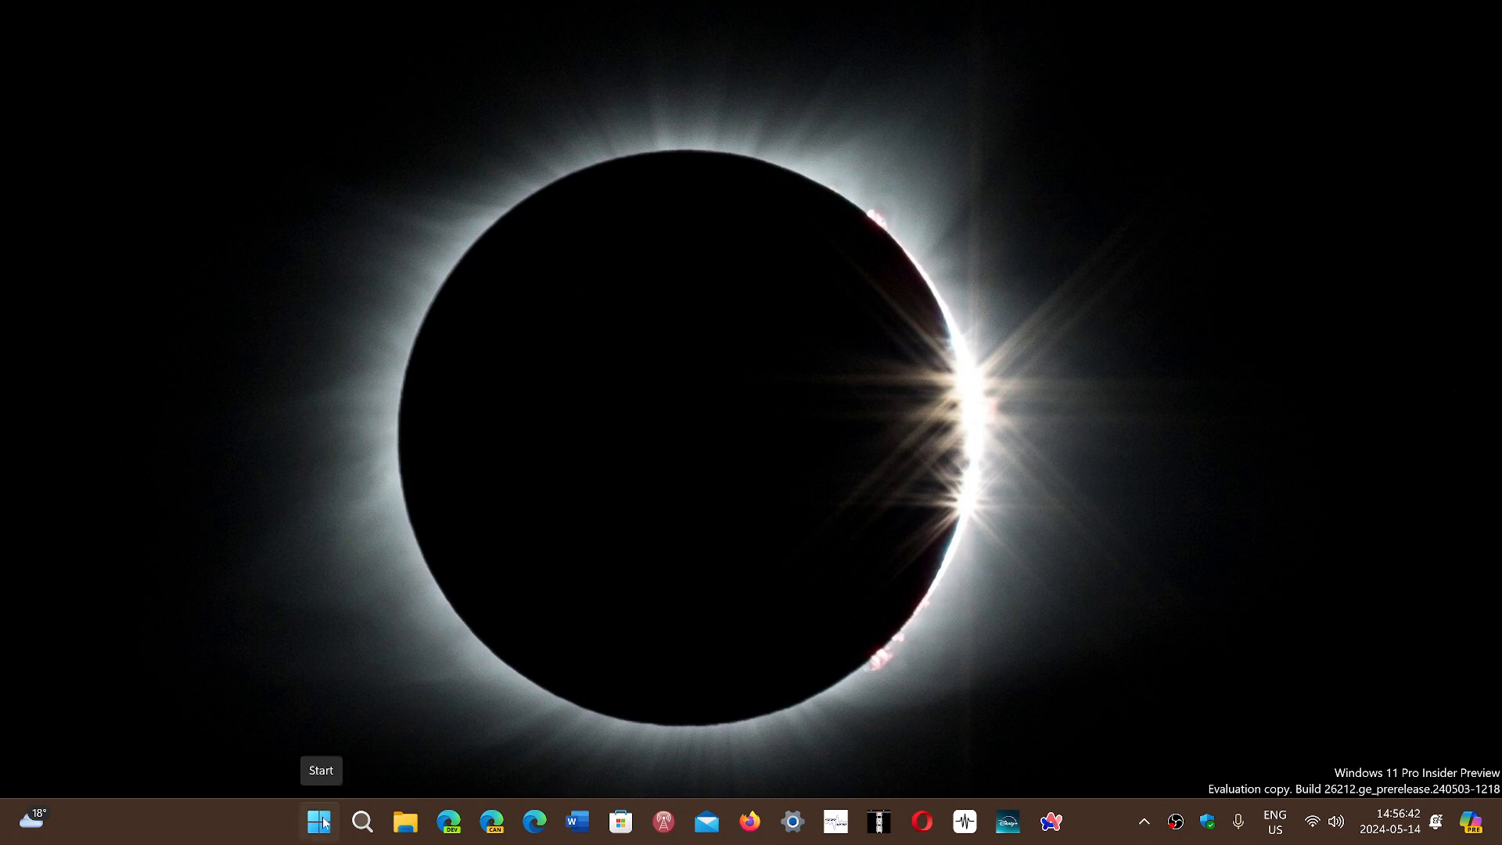
Step: Launch Settings from the pinned apps in the Start menu
left_click(320, 821)
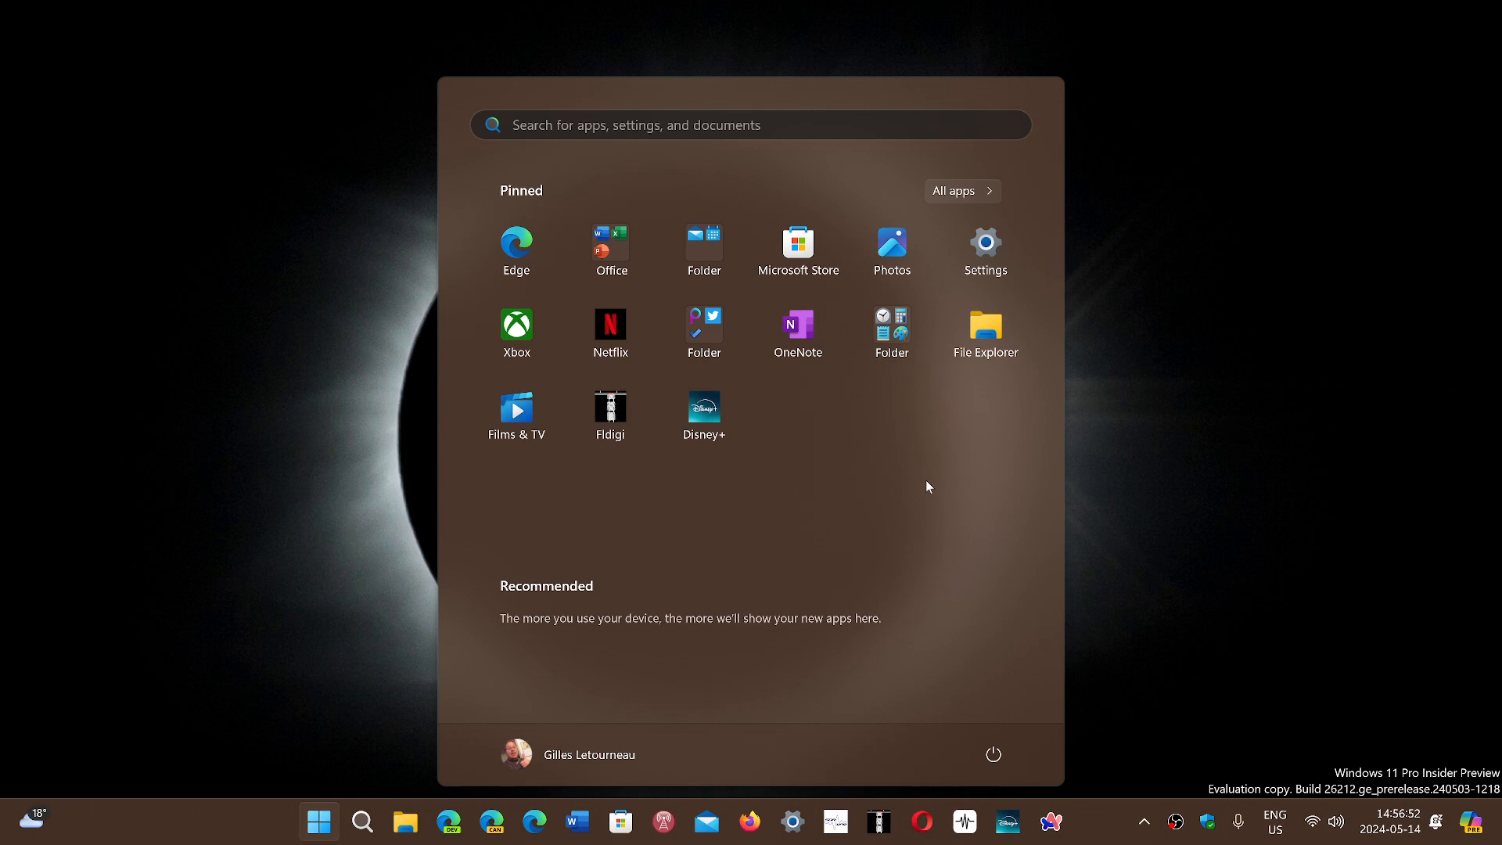
mouse_move(985, 244)
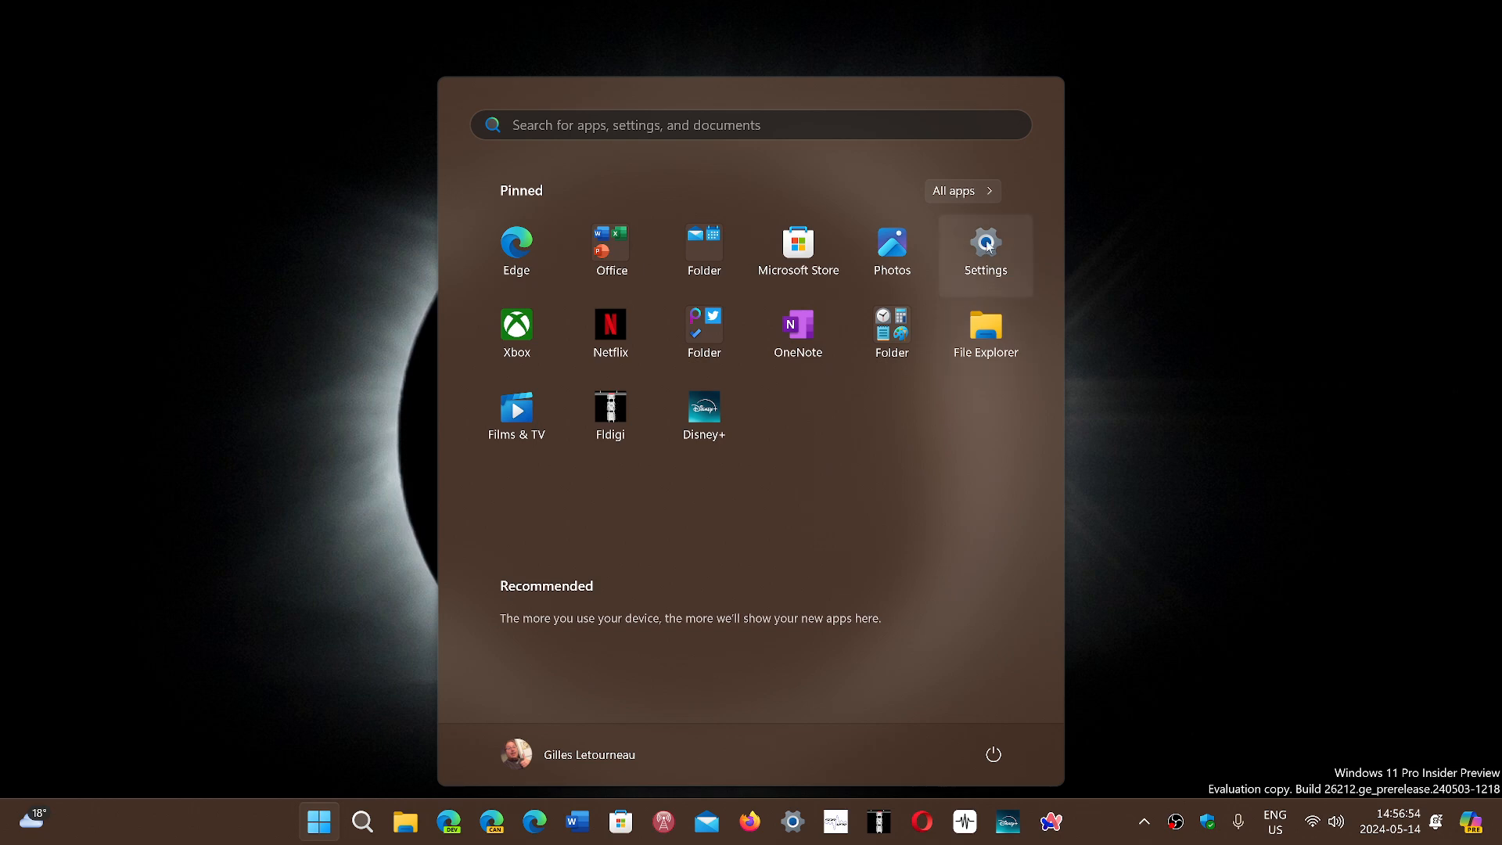
left_click(983, 242)
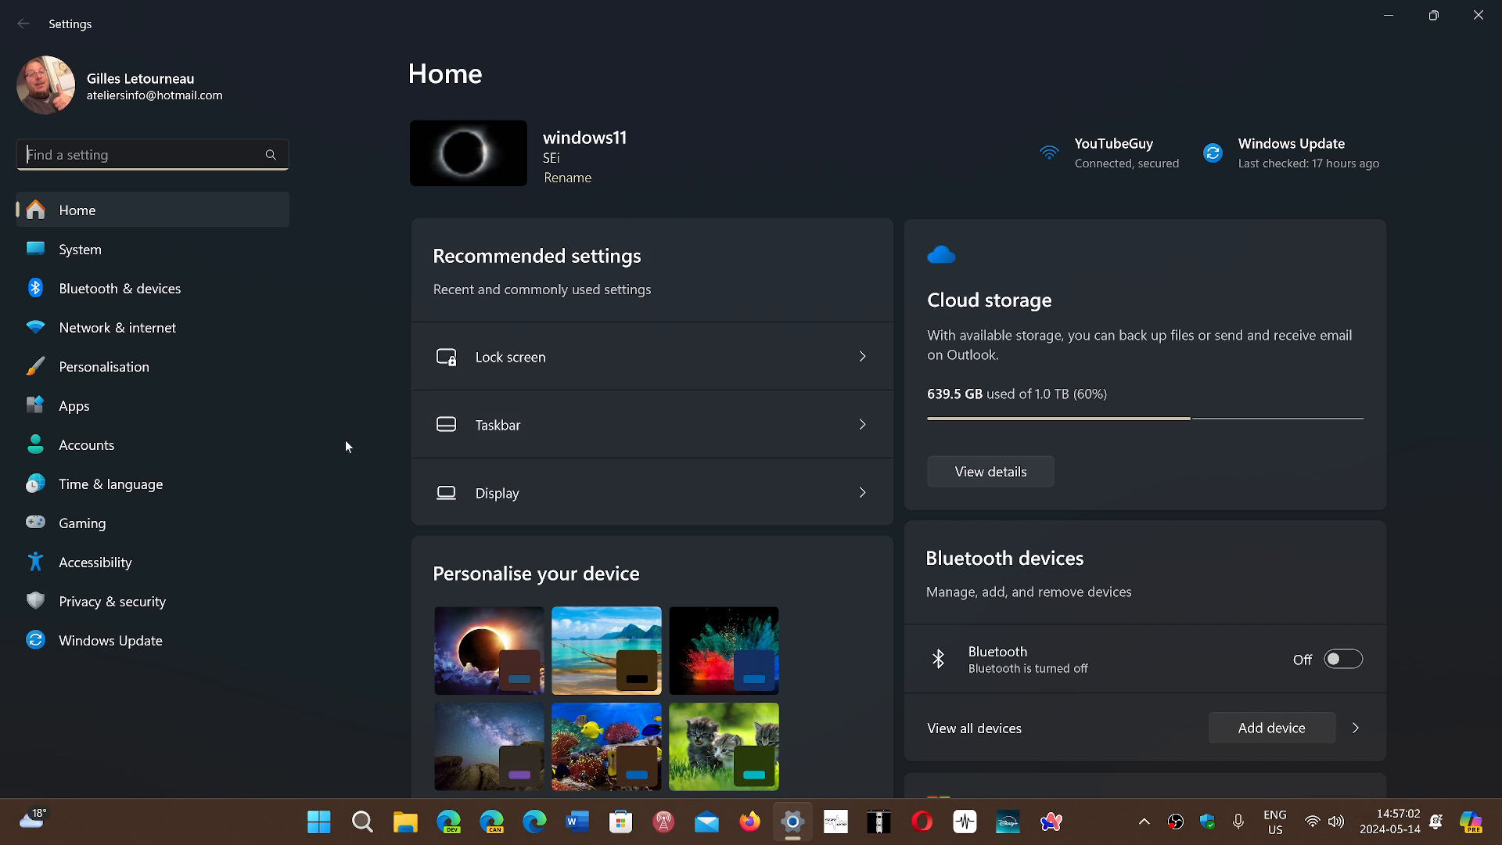
Step: Select Windows Update in the sidebar to show the "You're up to date" status
left_click(112, 640)
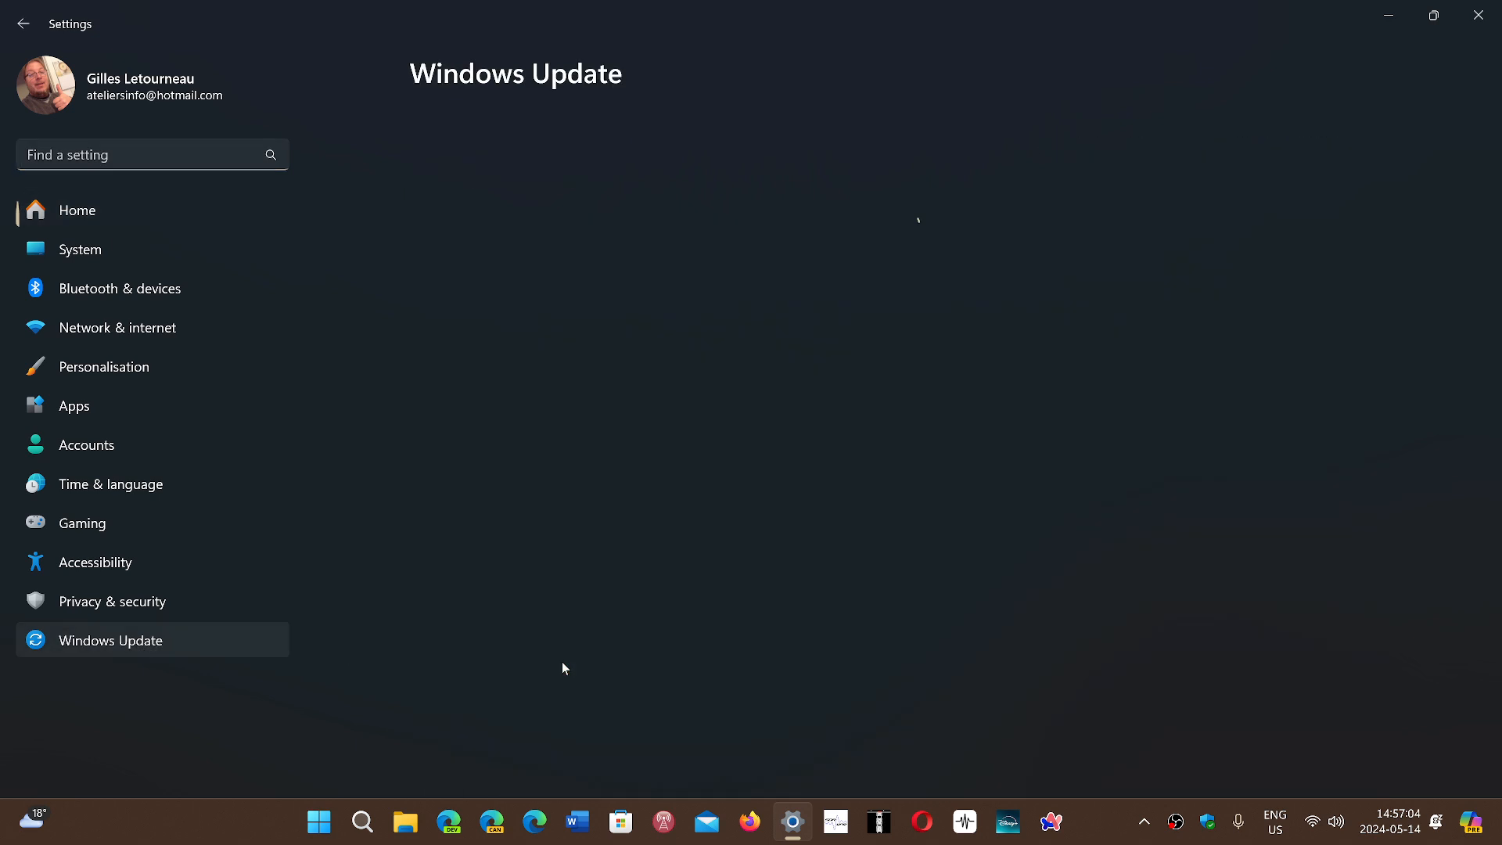
left_click(111, 640)
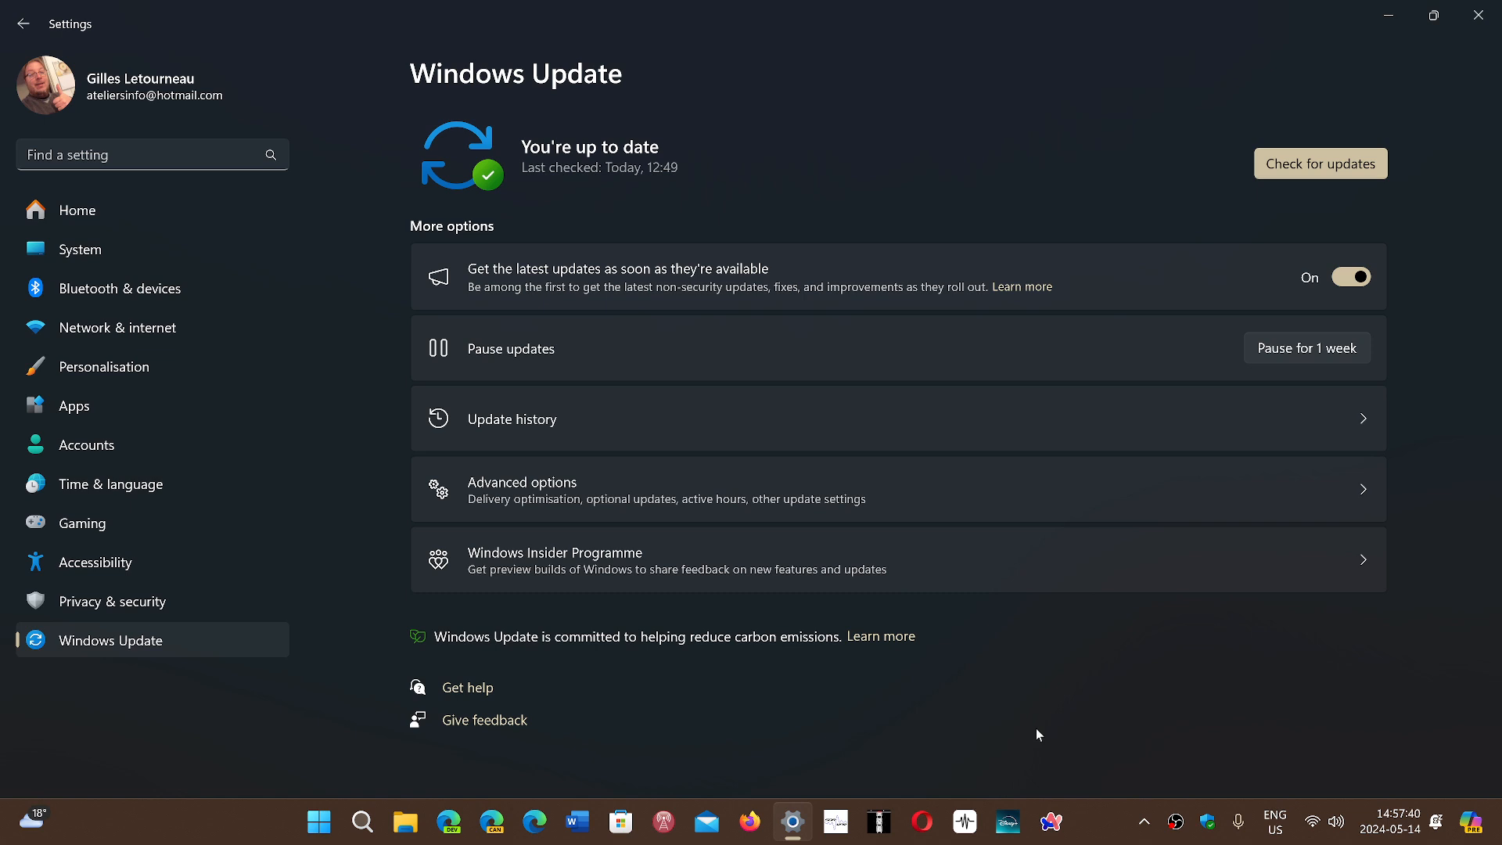
mouse_move(887, 635)
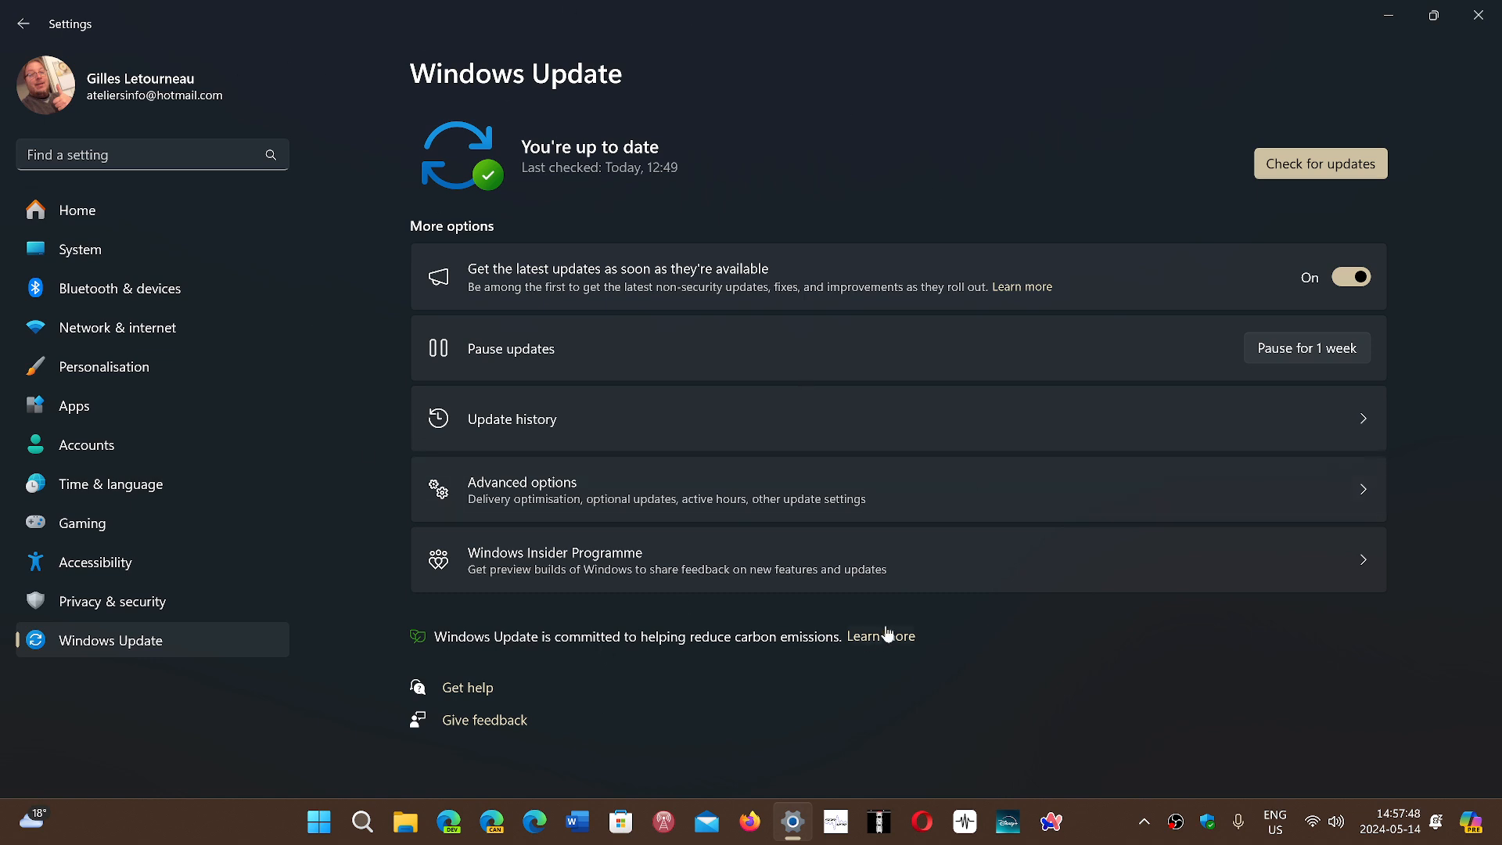
mouse_move(1280, 396)
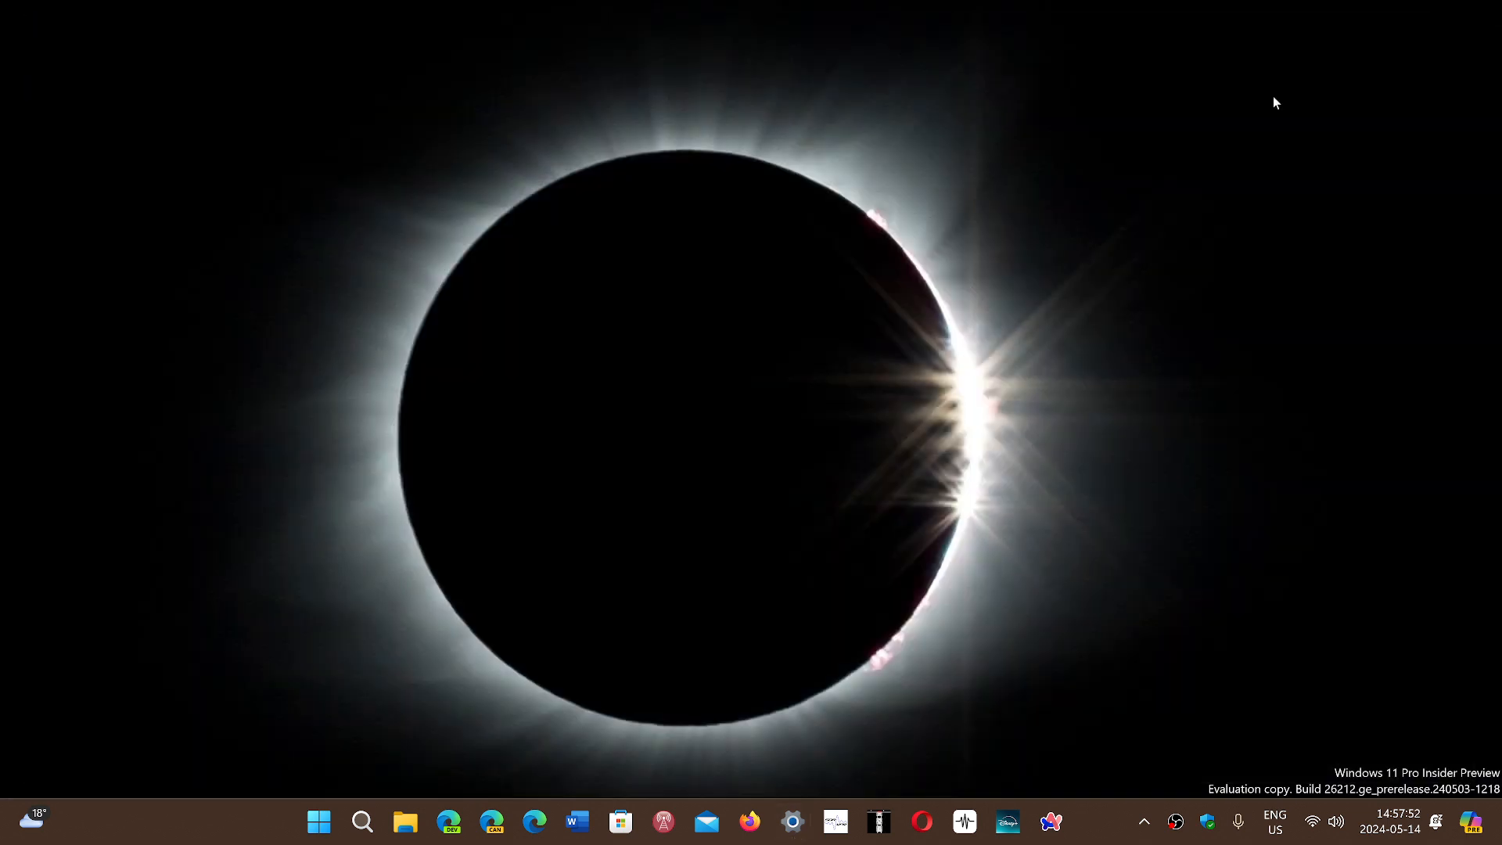
mouse_move(1019, 654)
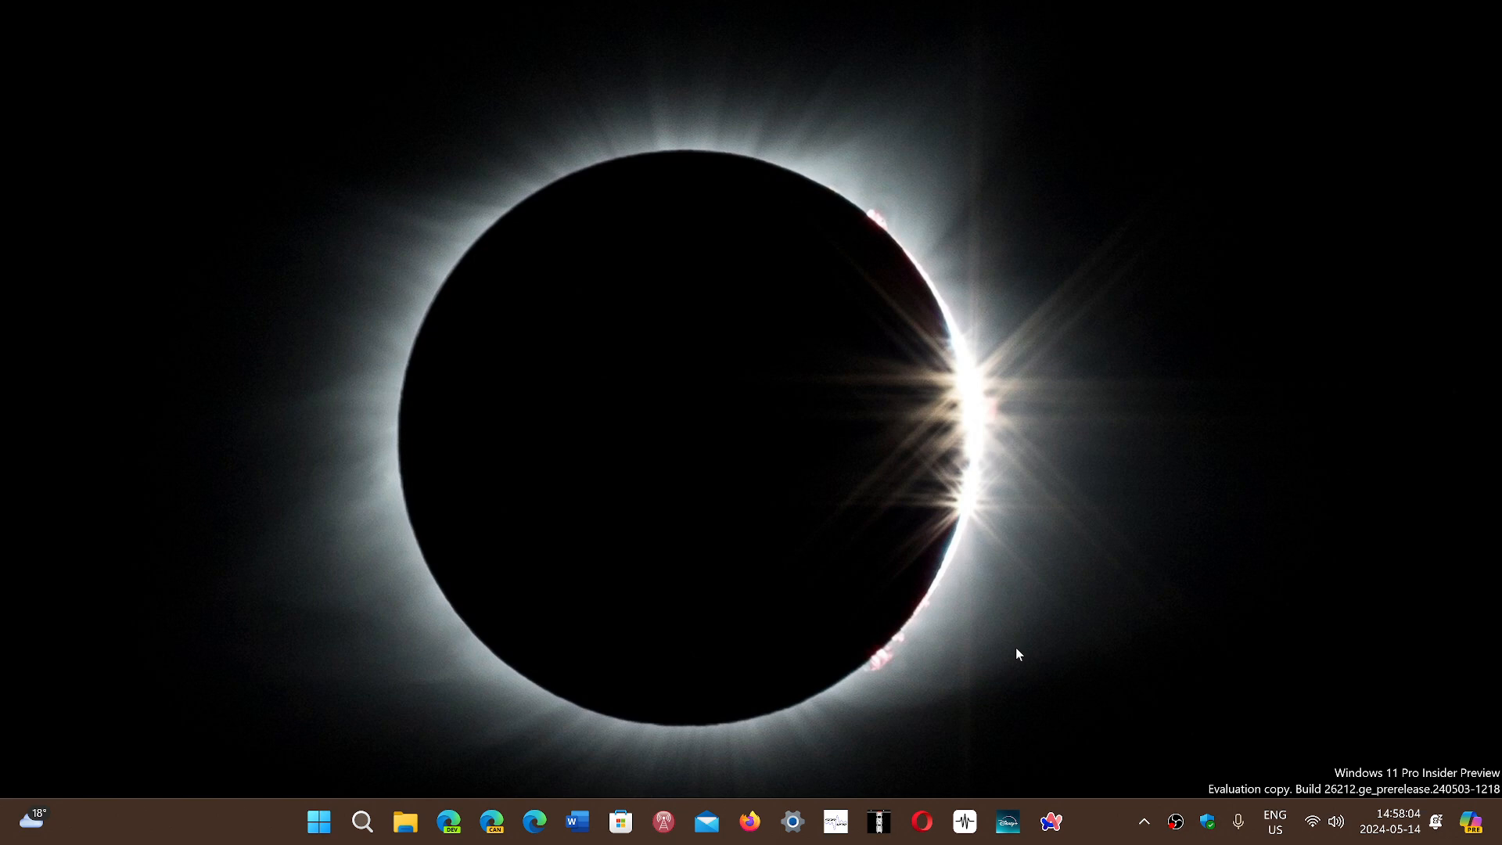
mouse_move(1106, 815)
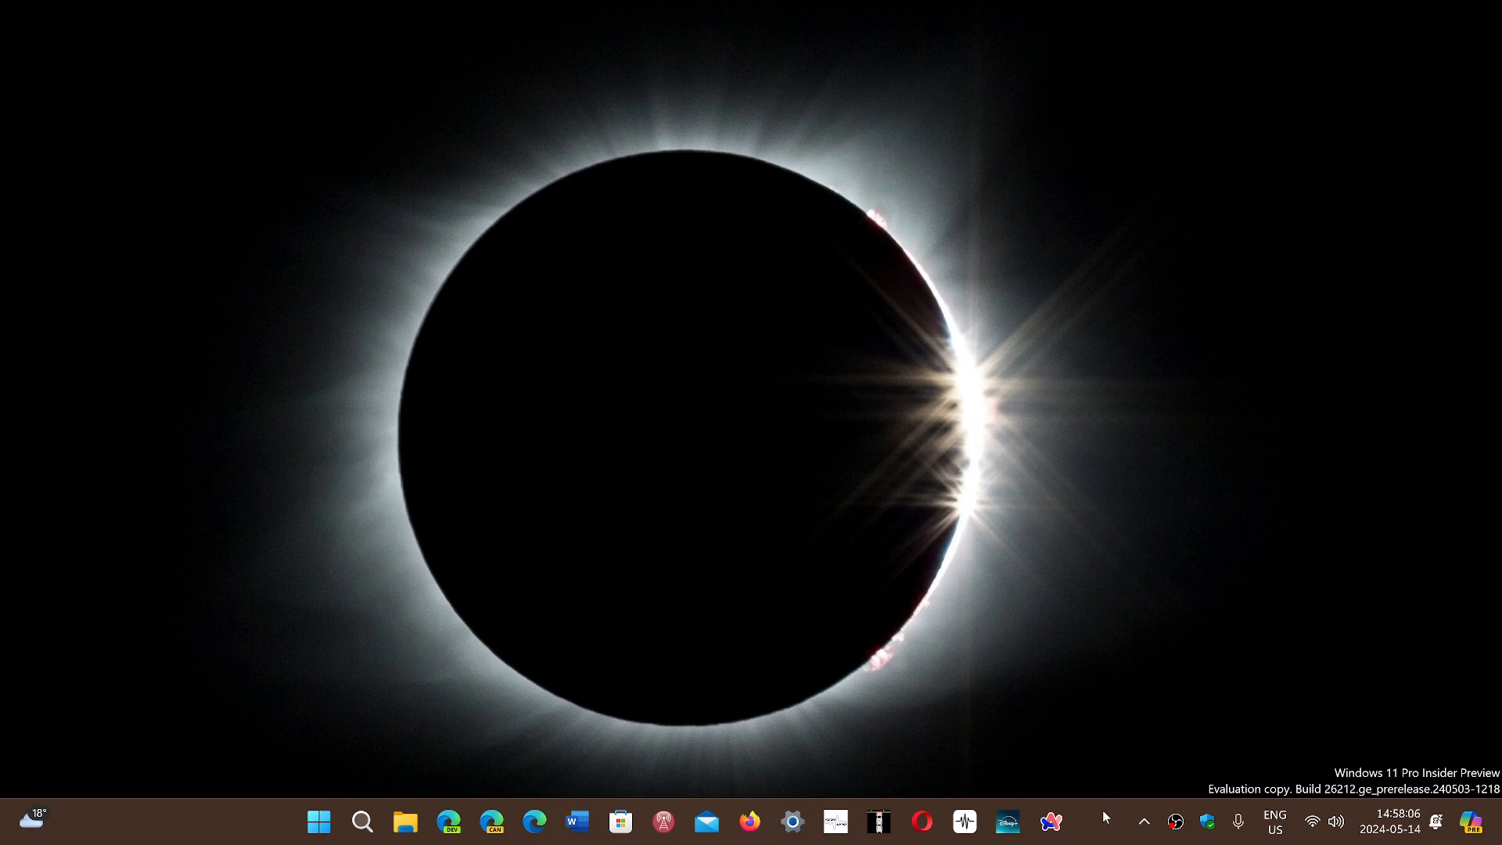